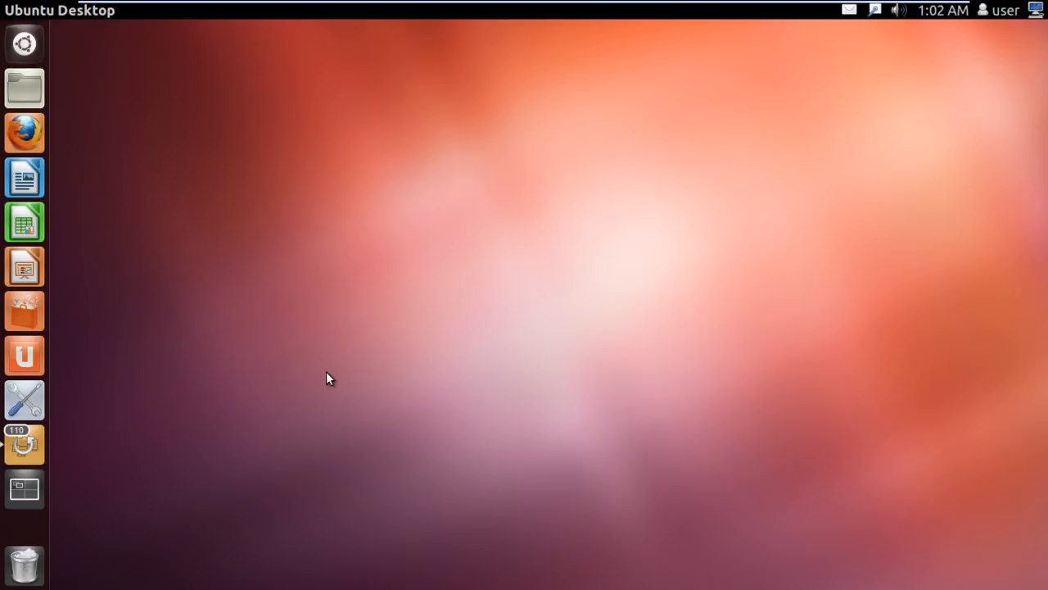
mouse_move(23, 42)
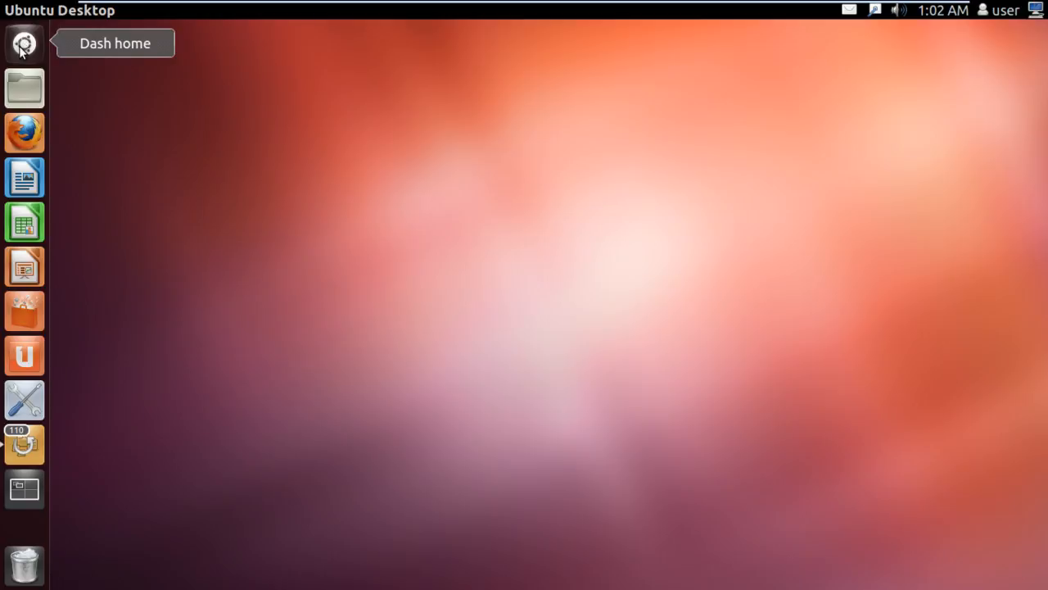
Search the Dash for smb://192.168.1.16 to list the Windows shares on that host
left_click(23, 43)
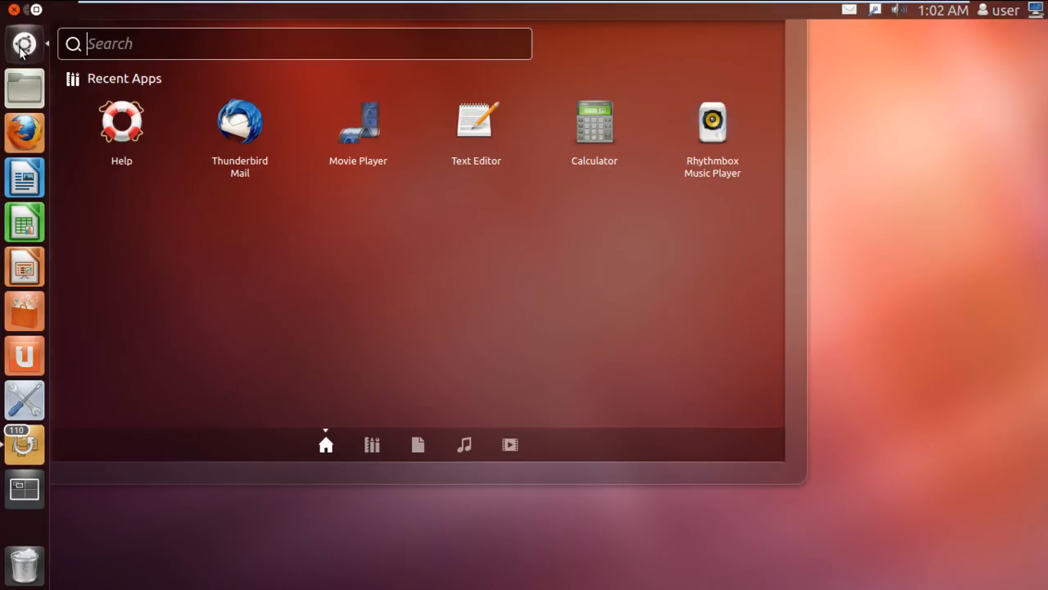
type("smb://1")
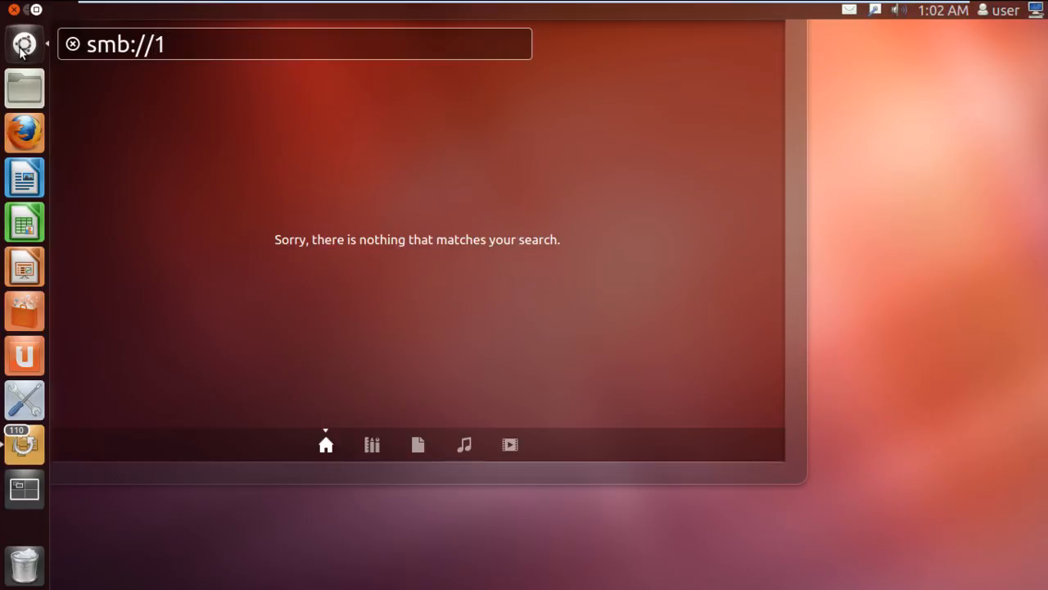
type("92.168.1")
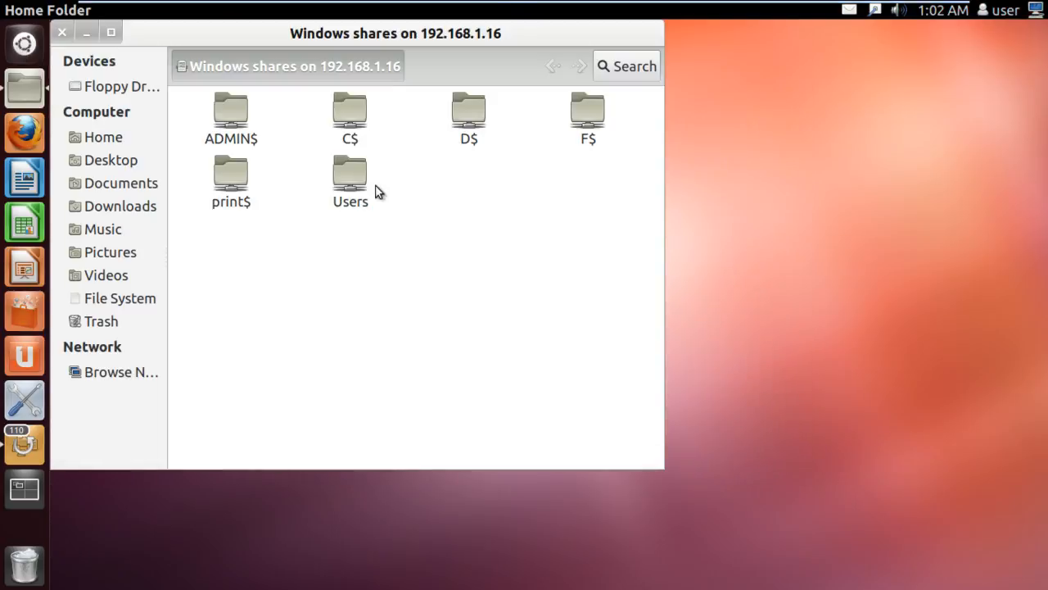
Connect to the Users share with the password, revealing Administrator, Default, Public and user folders
left_click(350, 177)
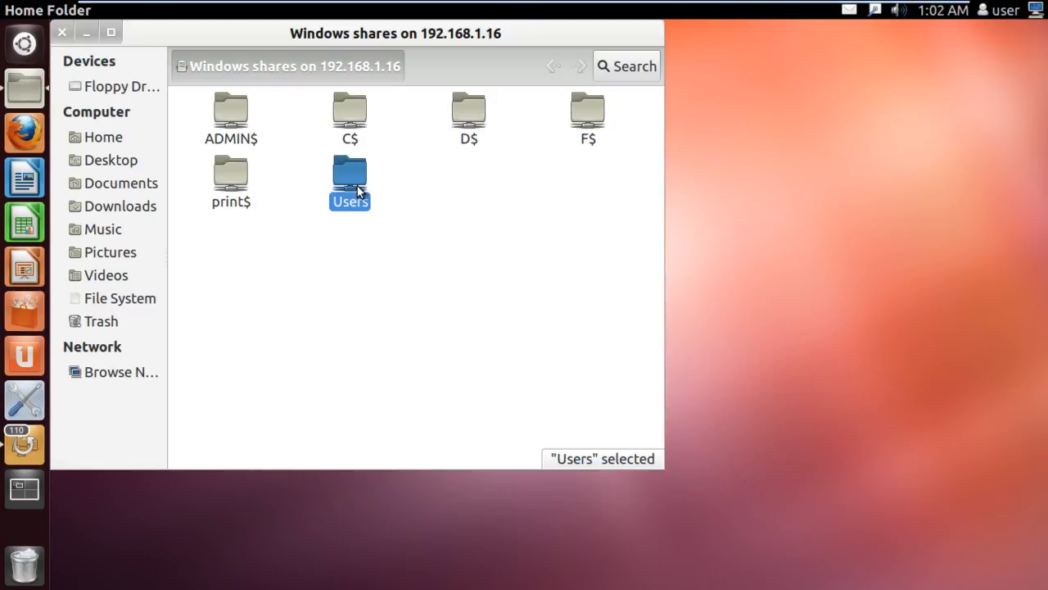
double_click(350, 173)
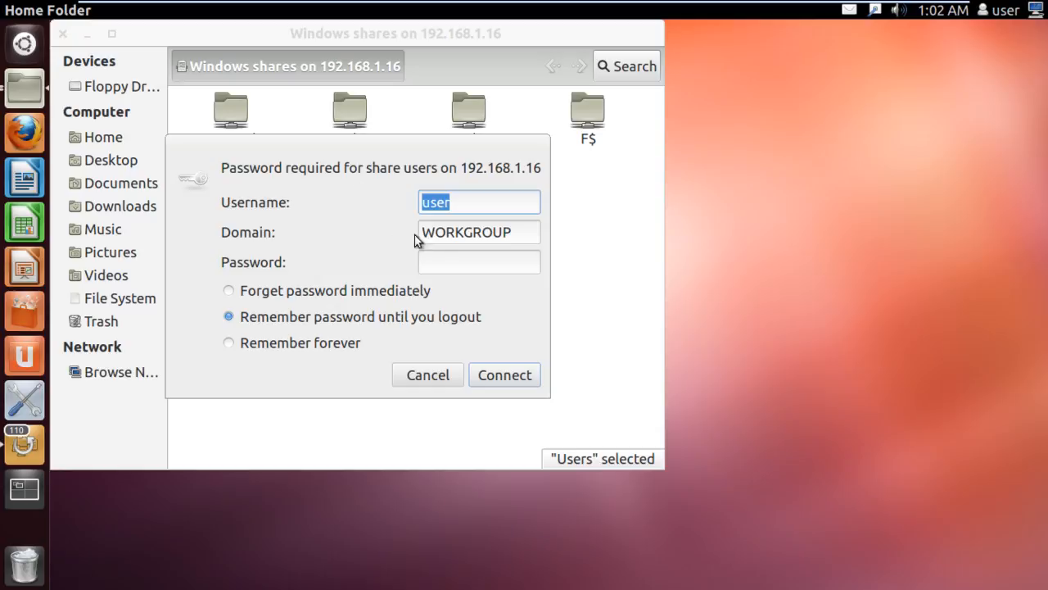
type("•")
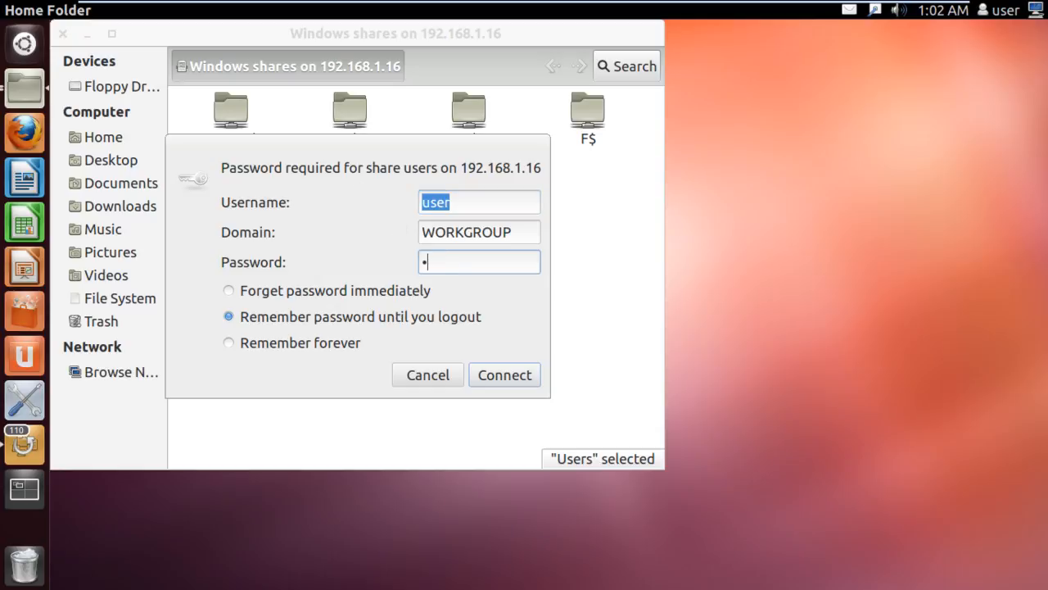
type("password")
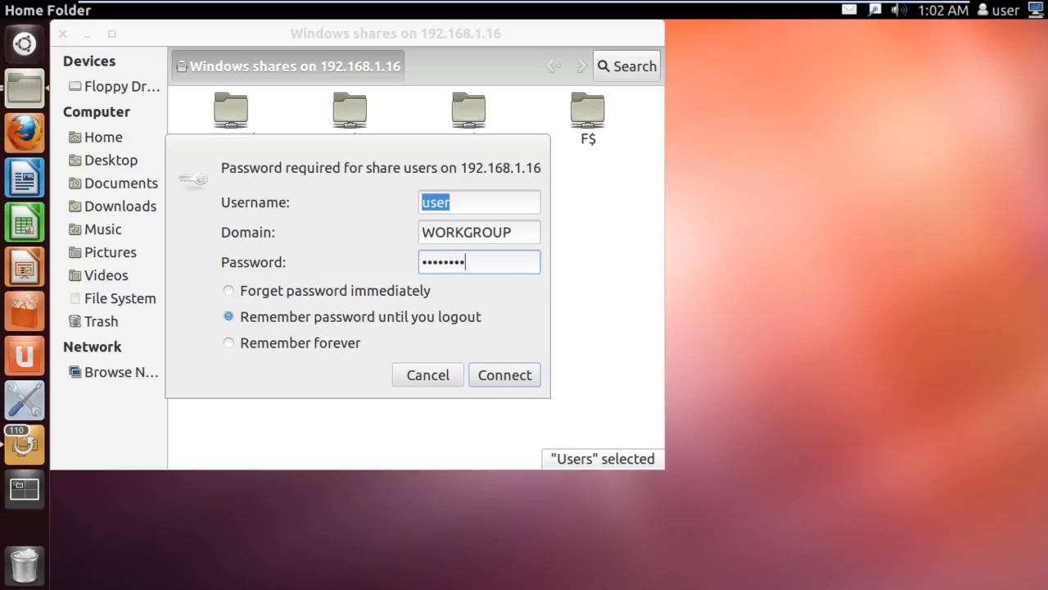
left_click(504, 373)
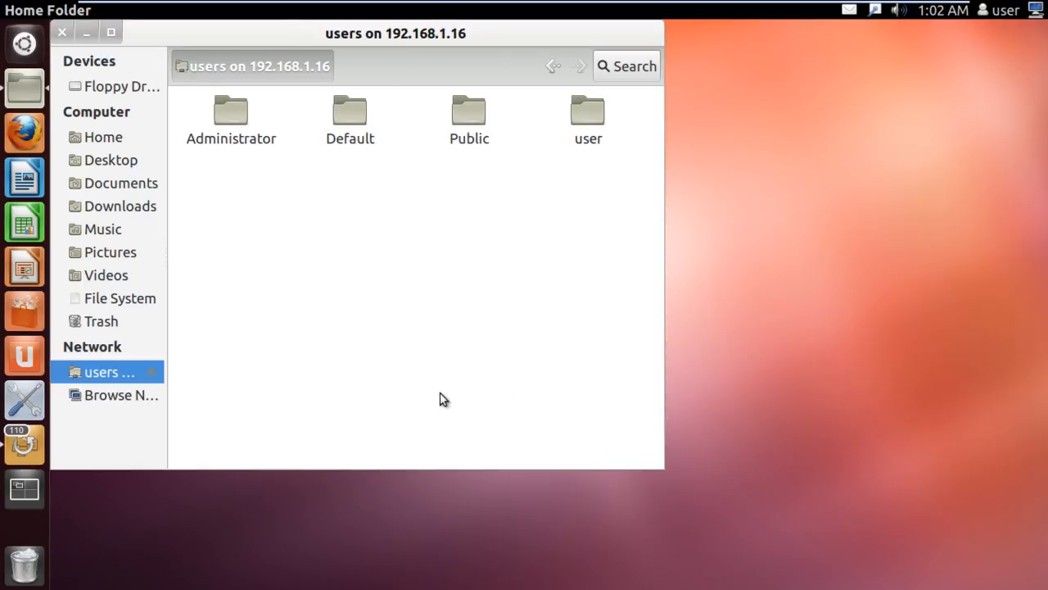
mouse_move(122, 377)
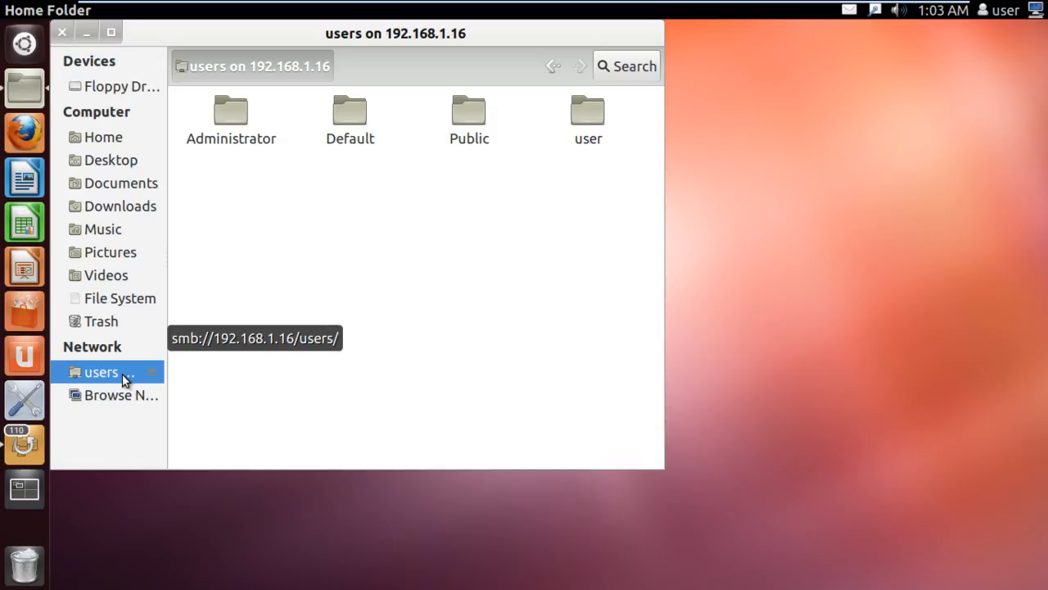
Bookmark the users share, remove the bookmark, unmount the share and return to the Home folder
right_click(101, 371)
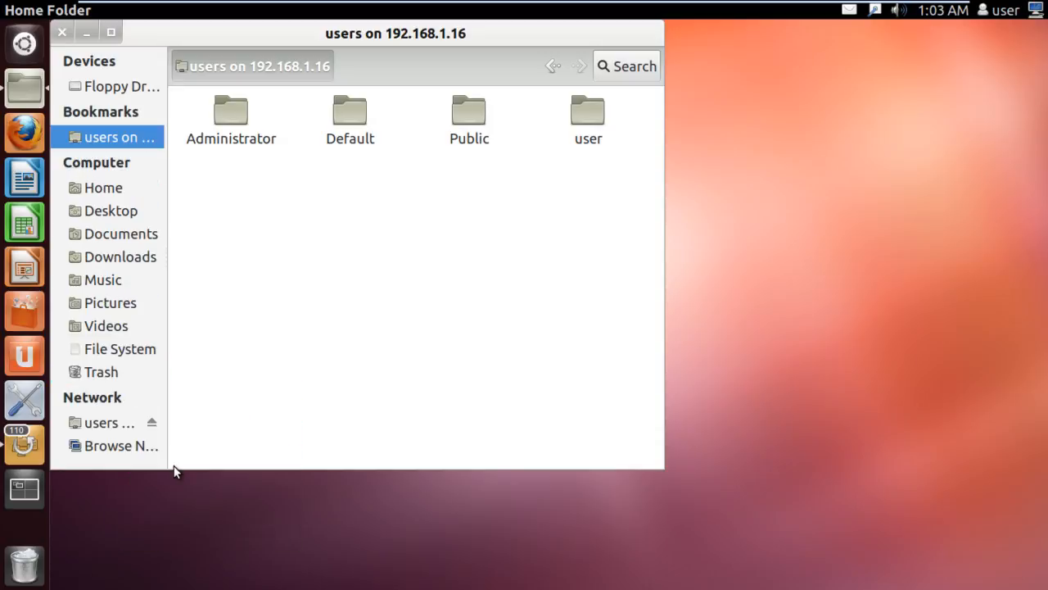
right_click(118, 137)
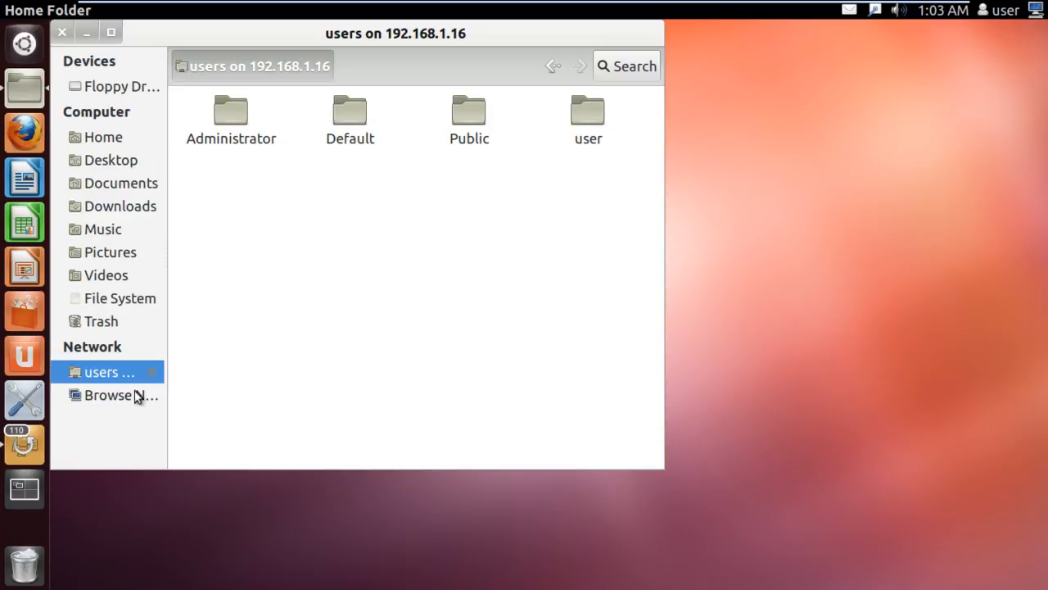
right_click(107, 372)
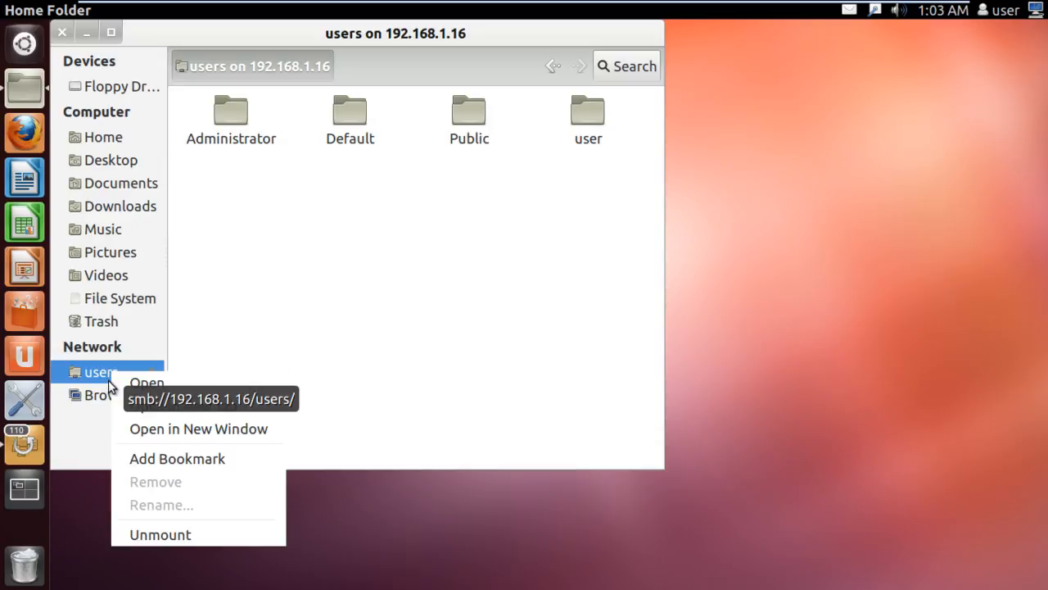
mouse_move(161, 534)
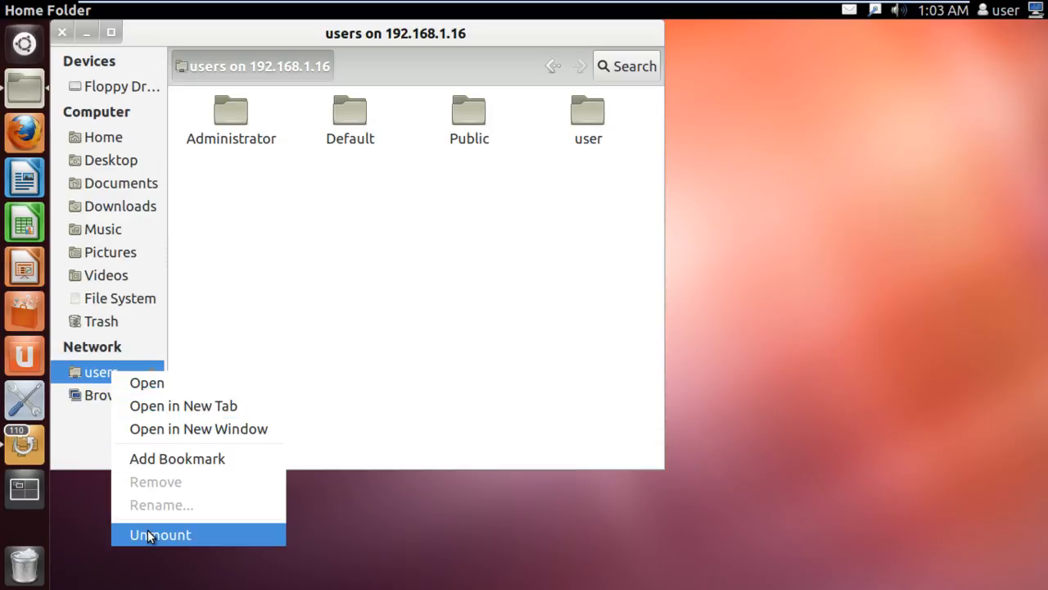
left_click(161, 534)
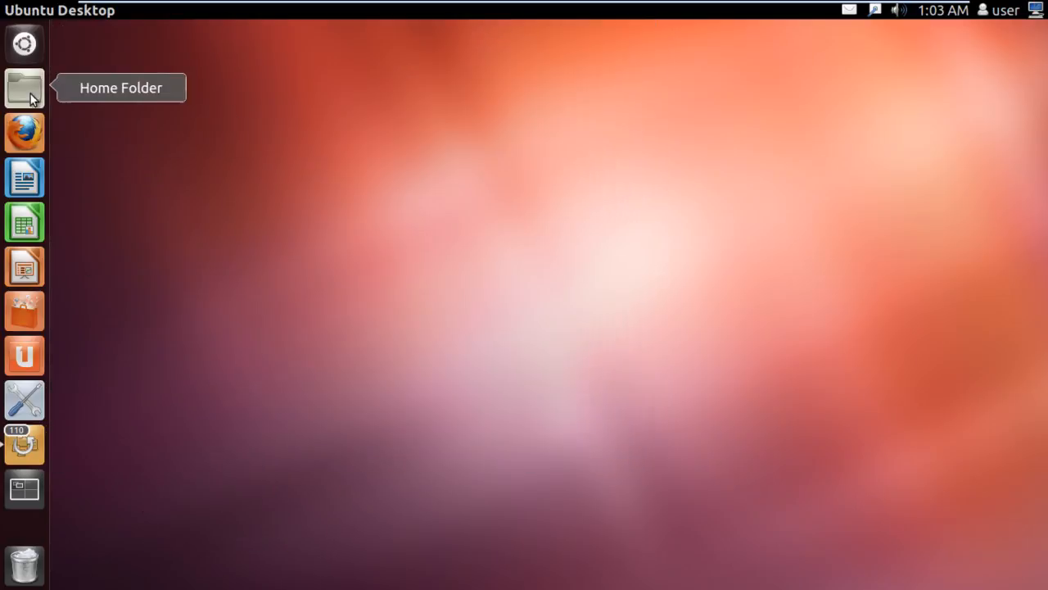
left_click(23, 88)
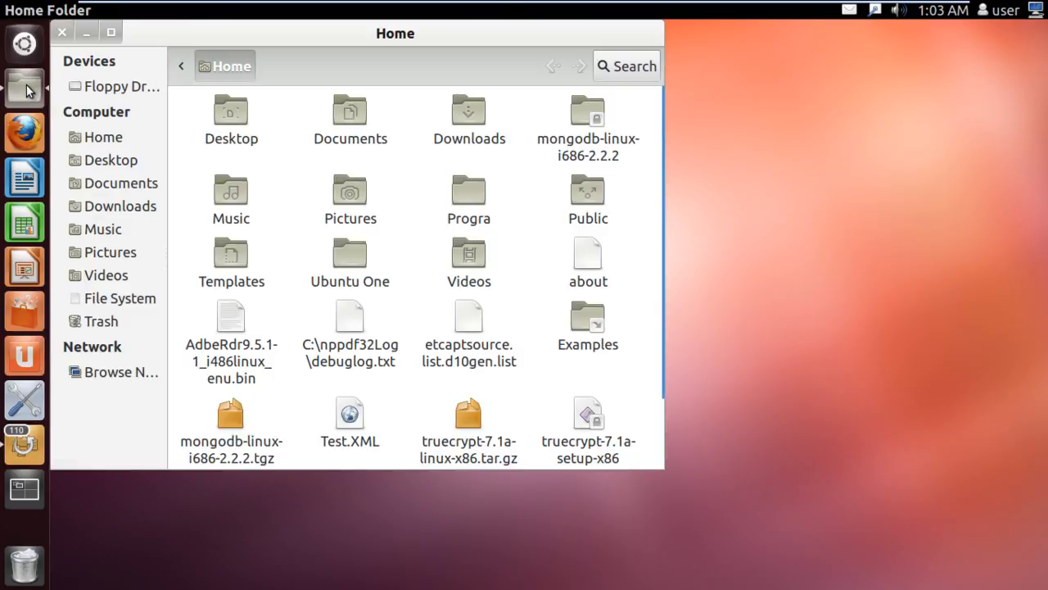